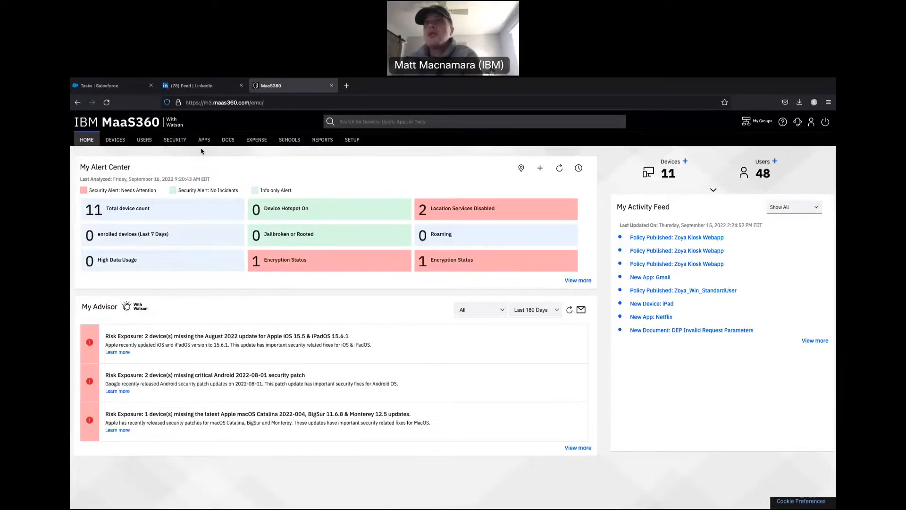
- Open the APPS area to show the App Catalog of managed apps
click(203, 139)
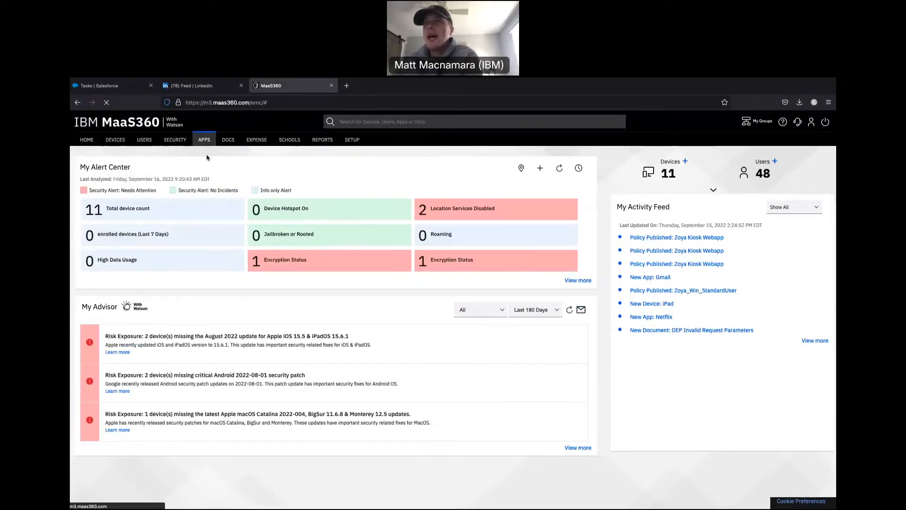
click(203, 140)
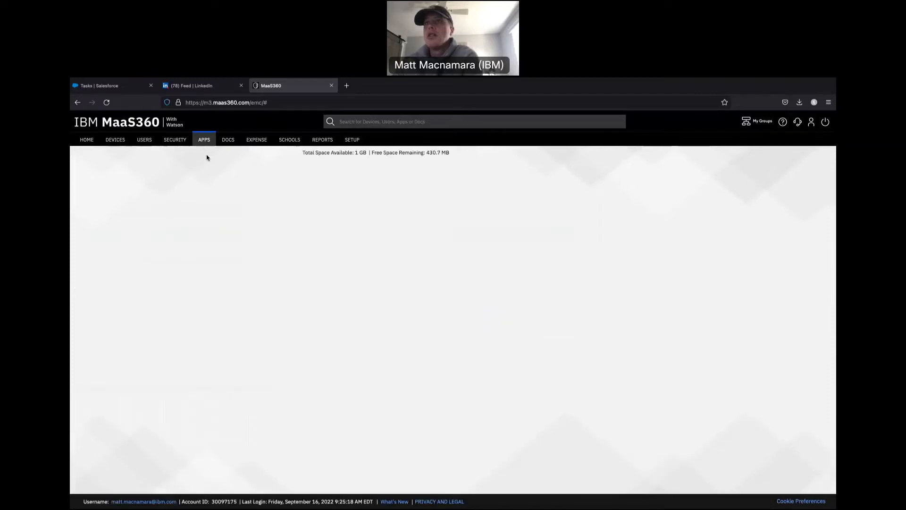
click(203, 140)
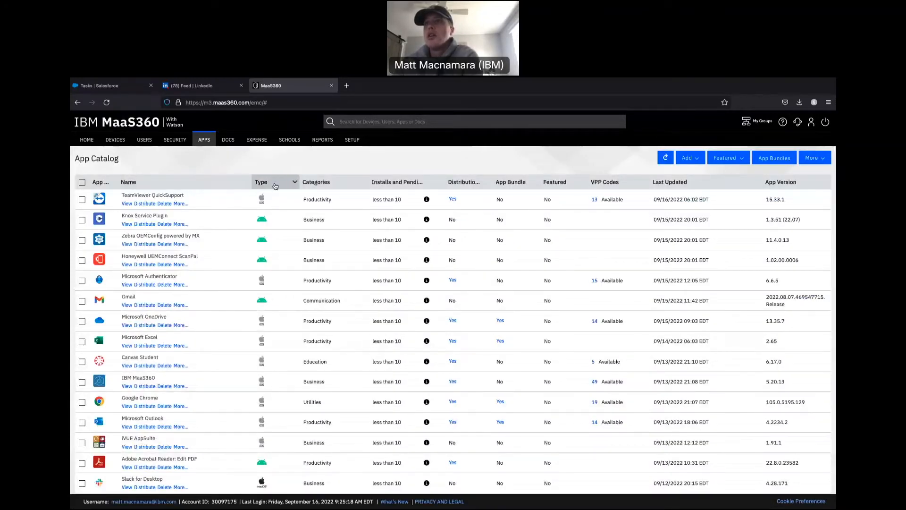
- Filter the Type column to Enterprise App for Android, leaving only Parts Authority
click(294, 182)
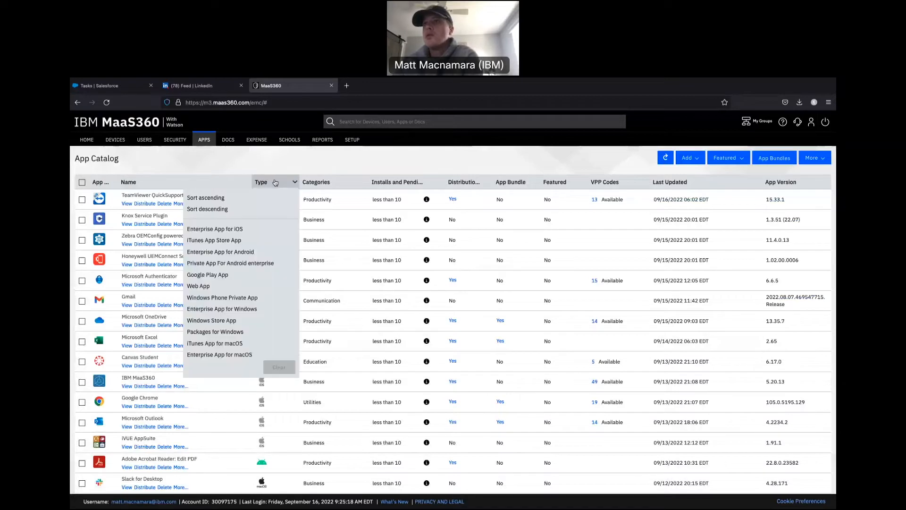
mouse_move(221, 254)
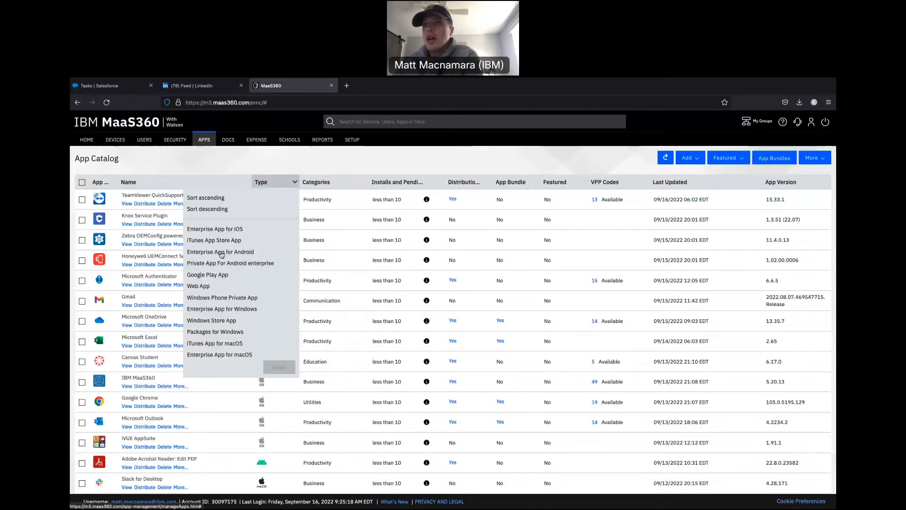
click(230, 263)
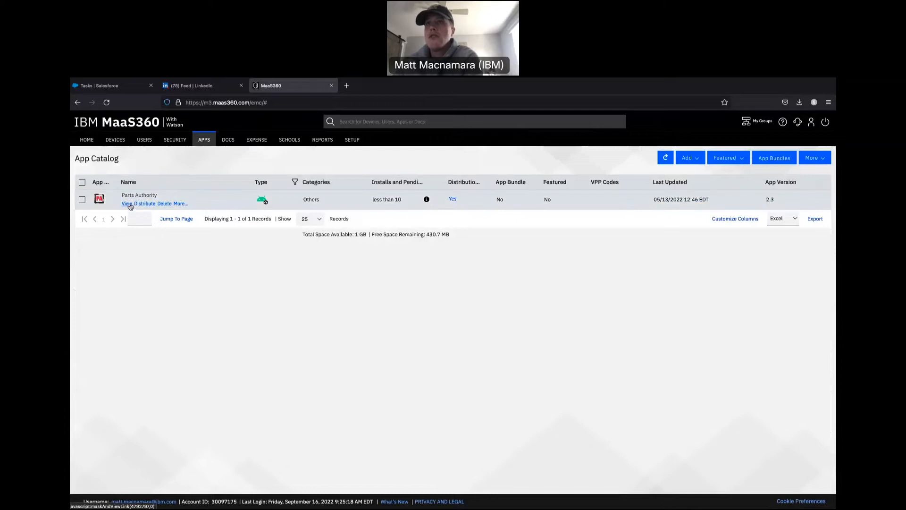
- View the Parts Authority (2.3) app details
click(126, 203)
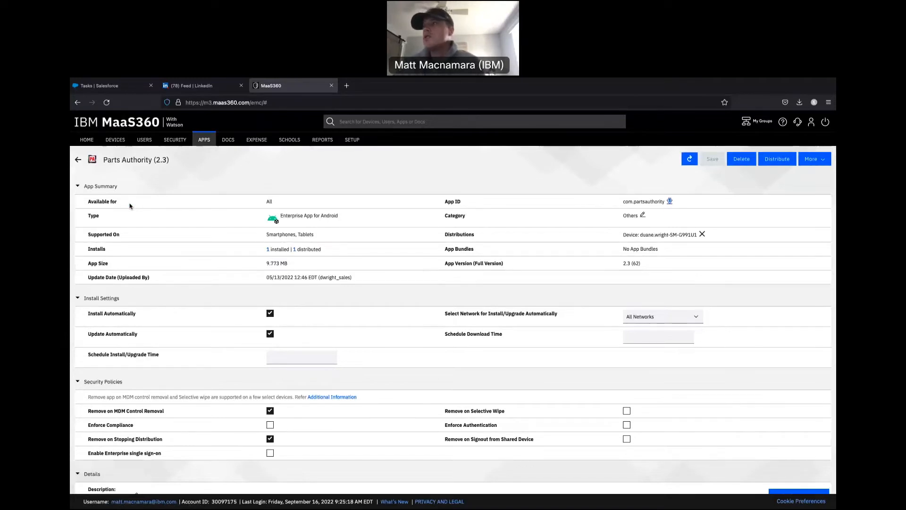
- Start Upgrade App from More, preview Policies and Distribution, then return to App Details
click(812, 159)
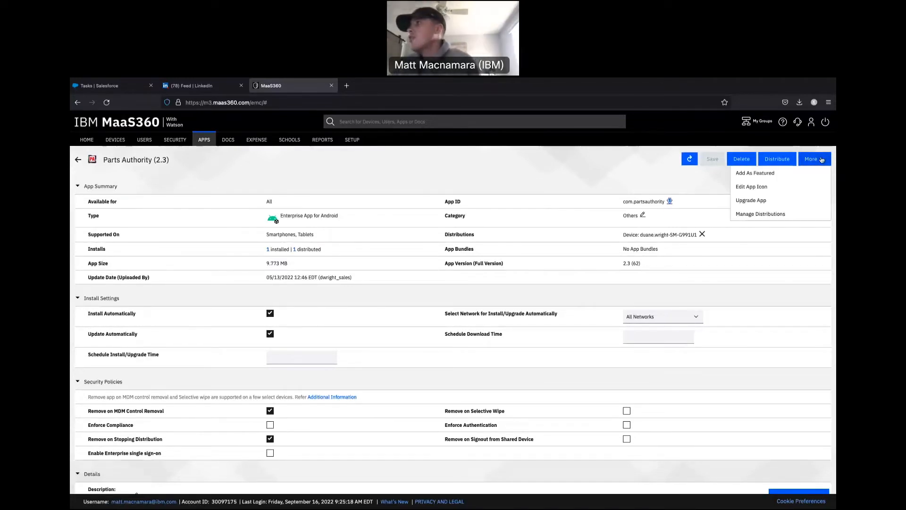
mouse_move(751, 200)
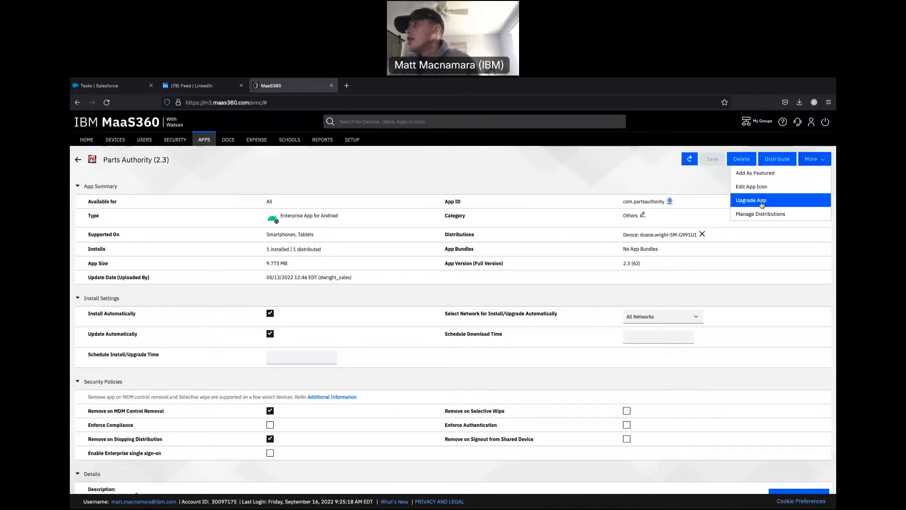
click(750, 199)
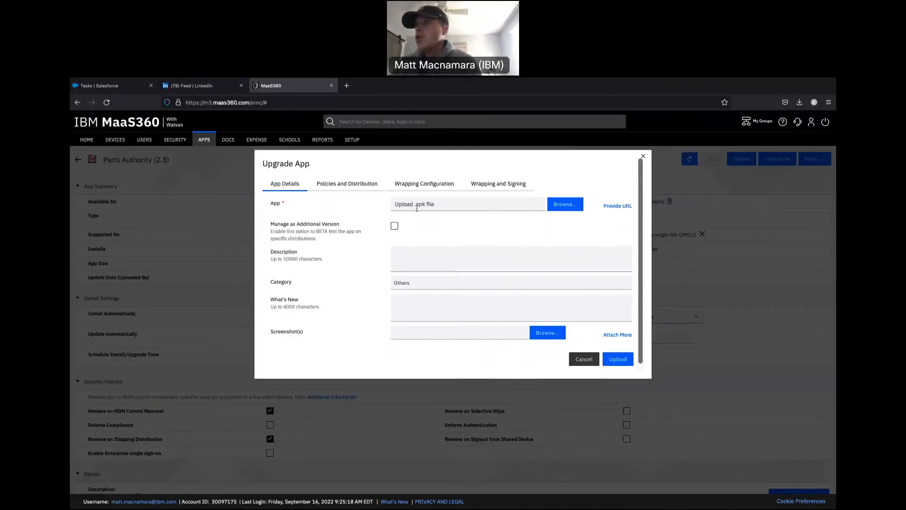
mouse_move(416, 208)
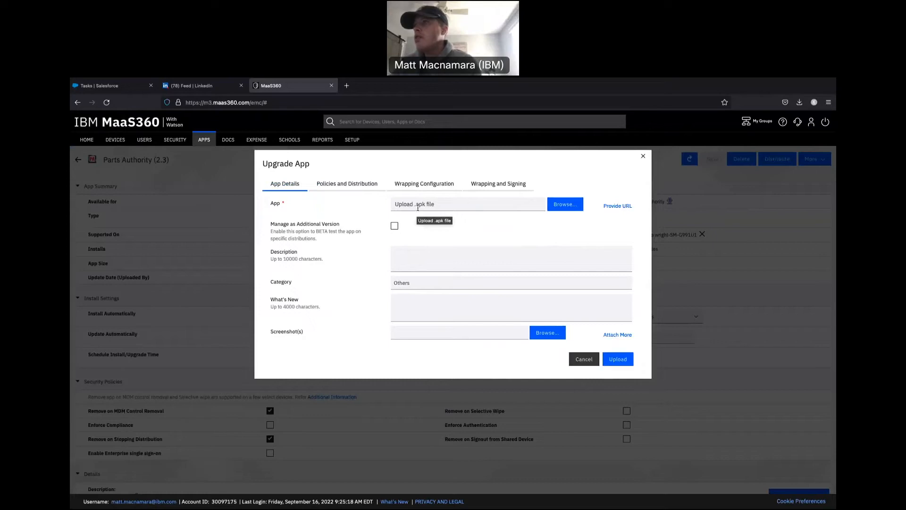
click(347, 183)
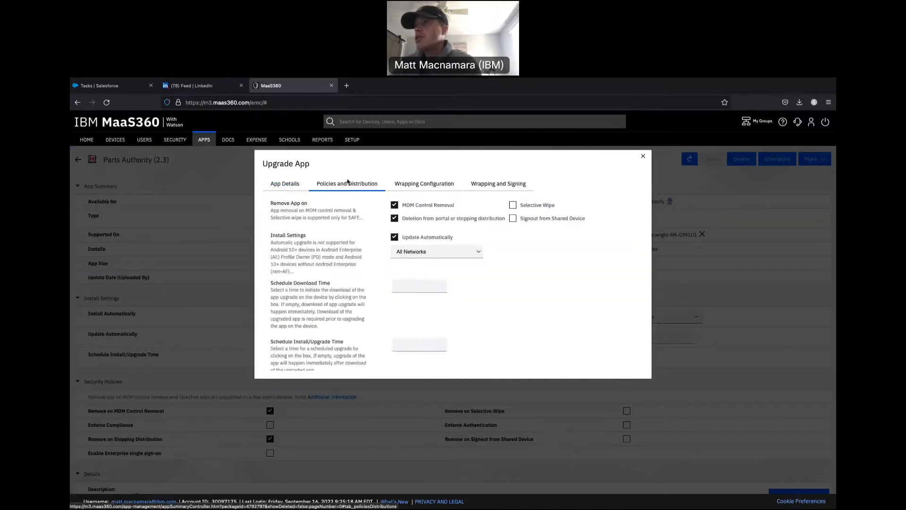
click(284, 183)
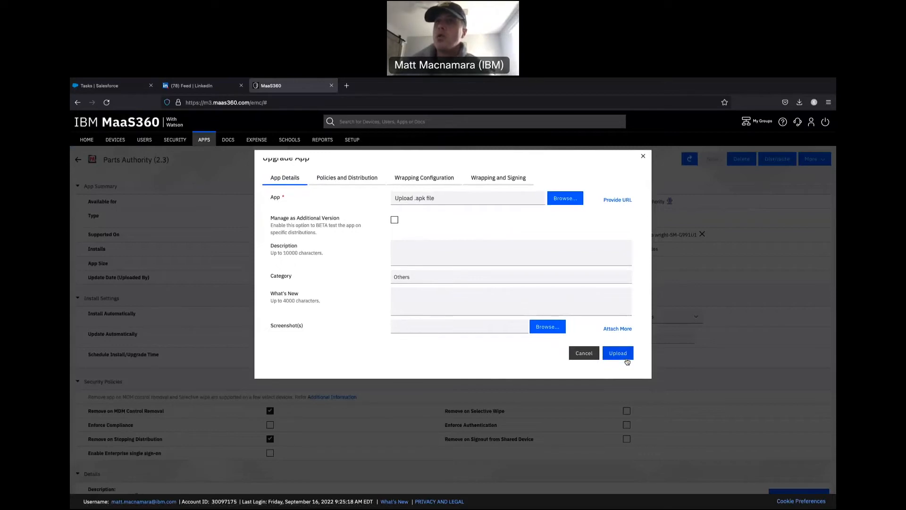
mouse_move(605, 303)
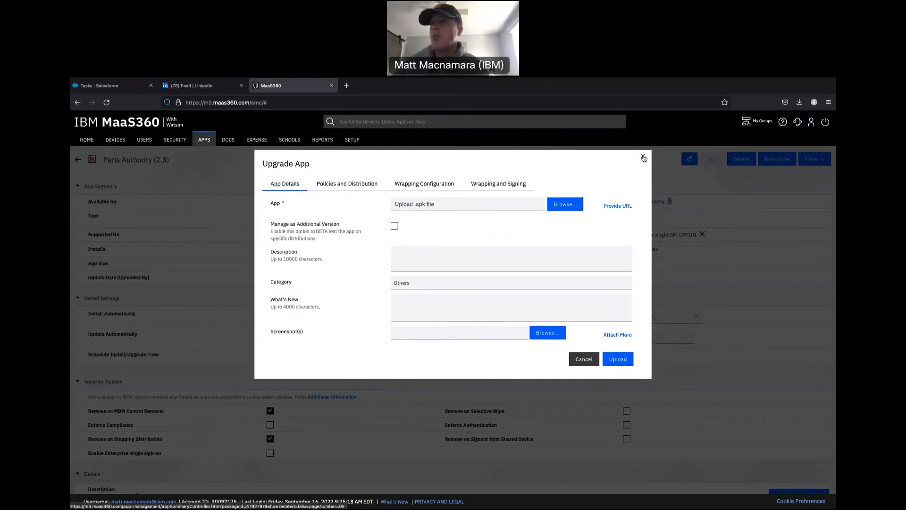
- Close the Upgrade App dialog, reopen it from More, then cancel it
click(643, 157)
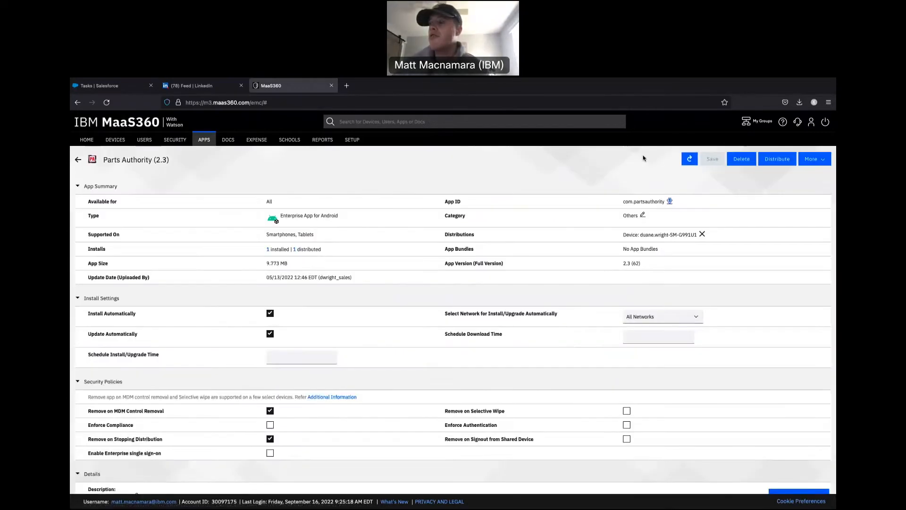
mouse_move(586, 166)
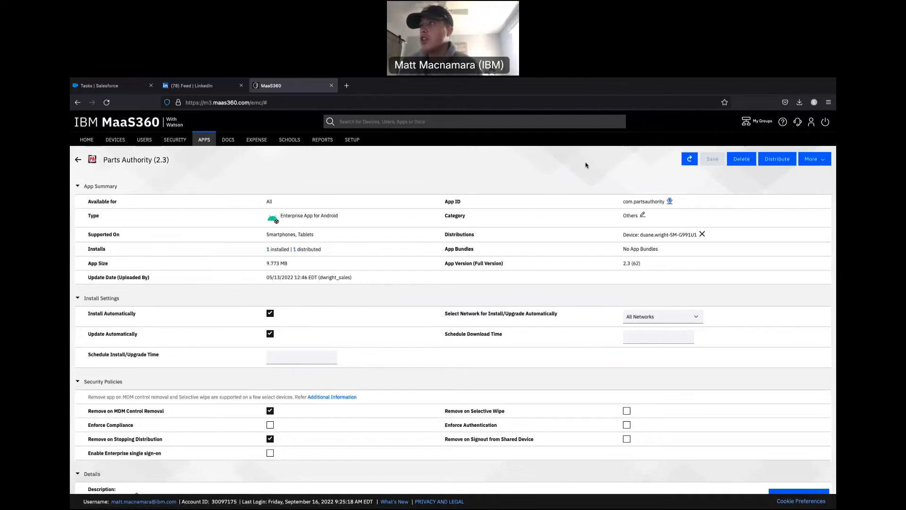
click(811, 159)
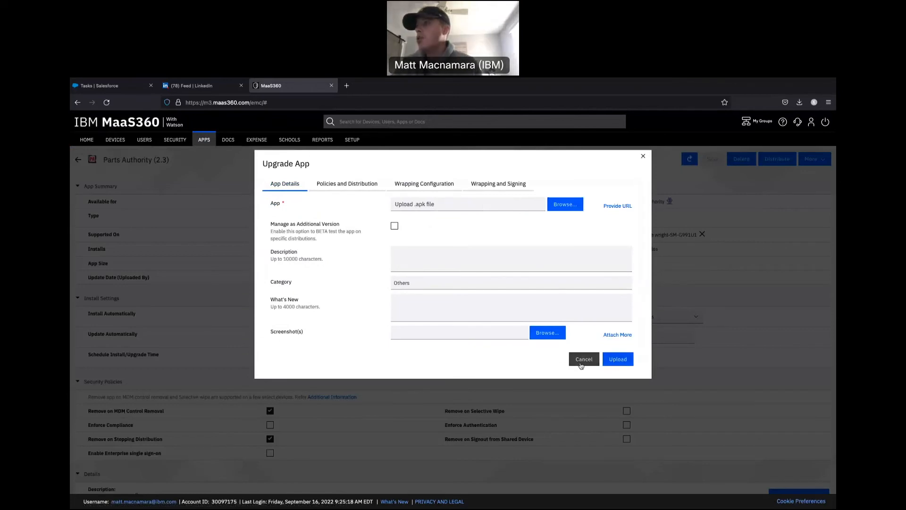
click(583, 358)
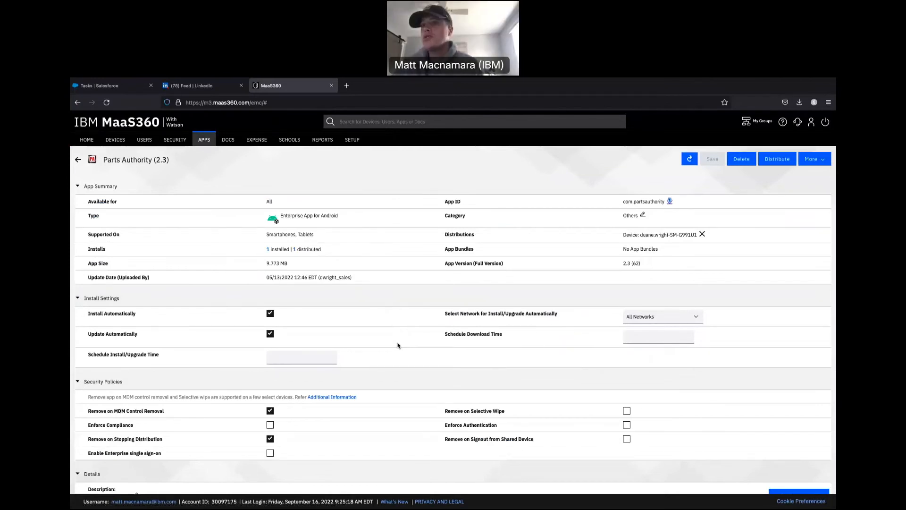
scroll(down, 3)
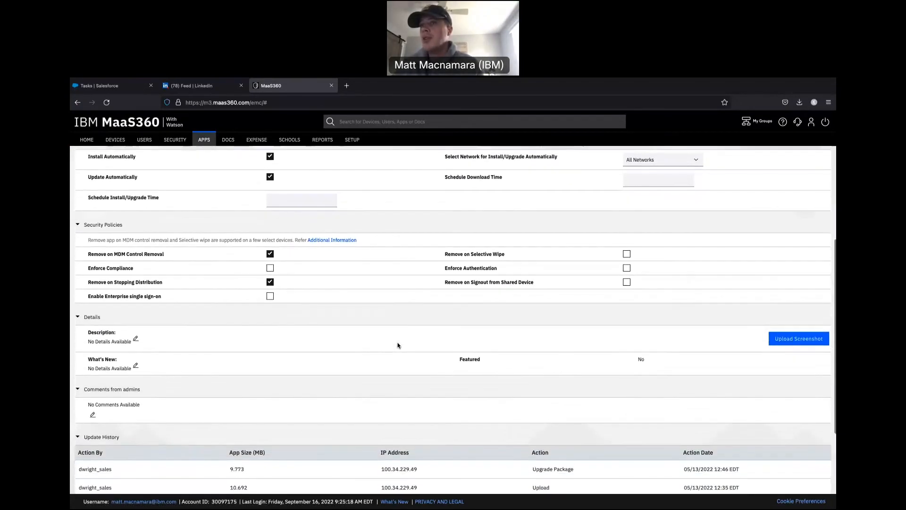
scroll(down, 3)
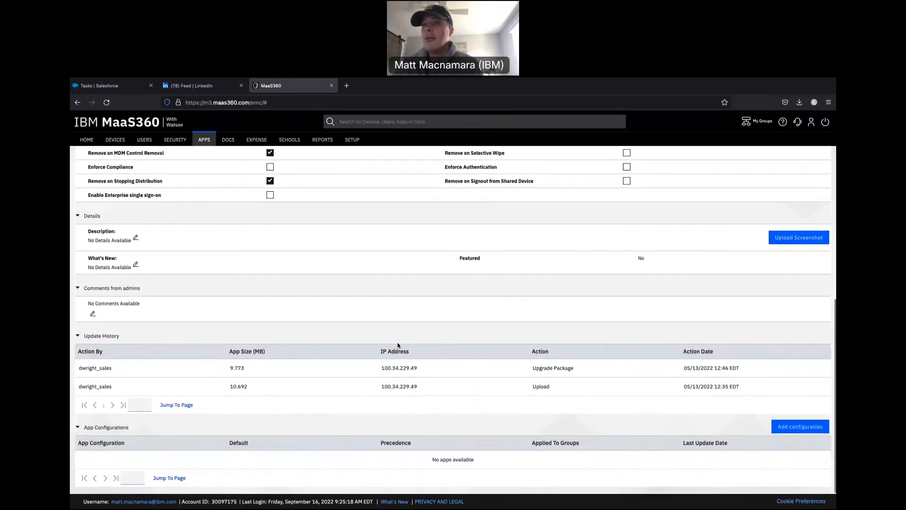
scroll(up, 3)
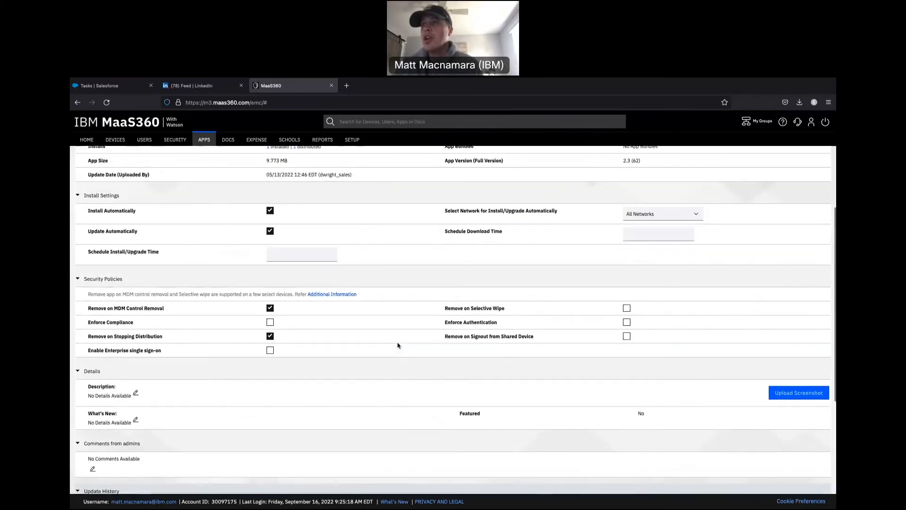
scroll(up, 3)
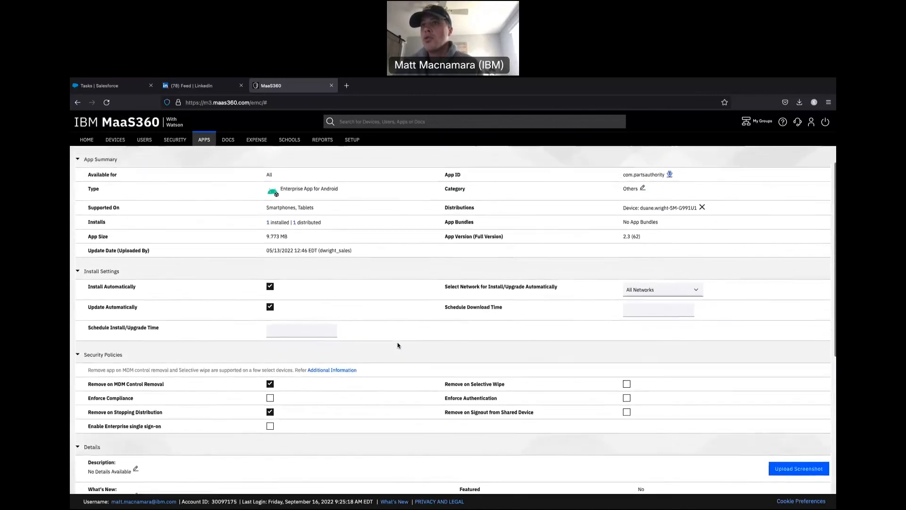